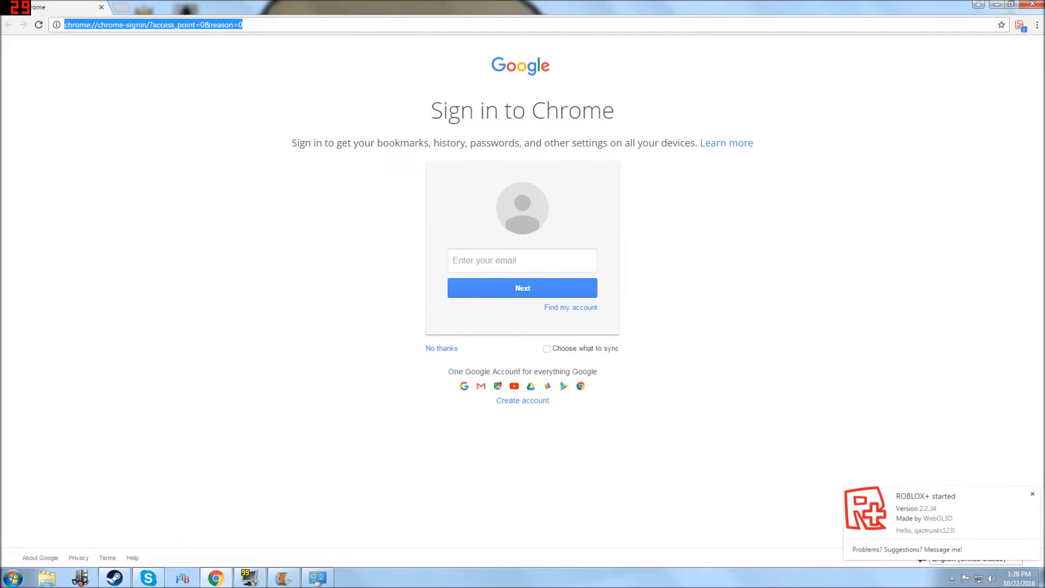
Search Google for 'roblox infinite install loop' from the Chrome address bar.
type("roblox infinite install loop")
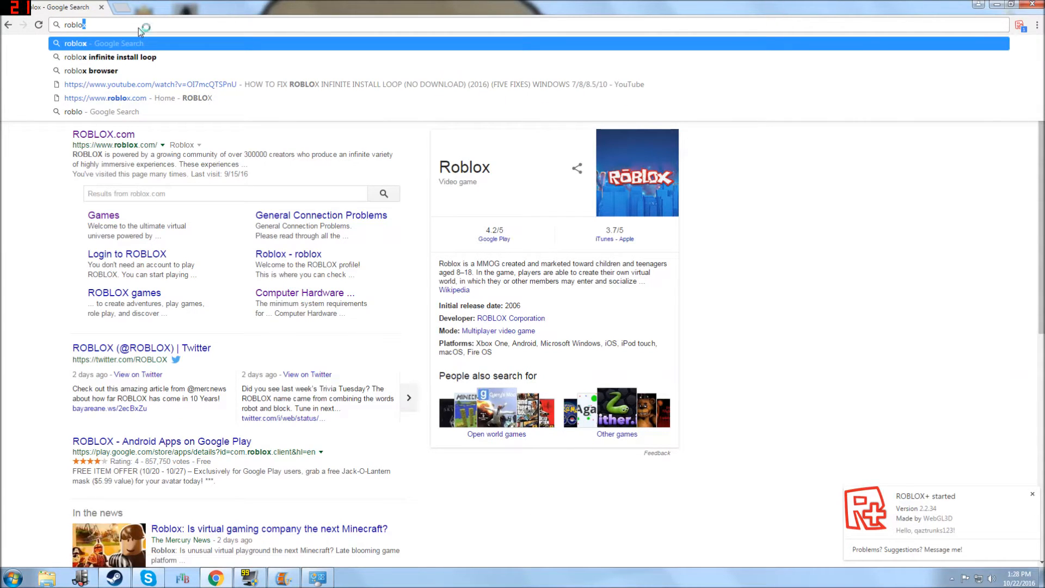
Run the 'roblox infinite install loop' search, browse web and video results, then minimize Chrome.
left_click(111, 58)
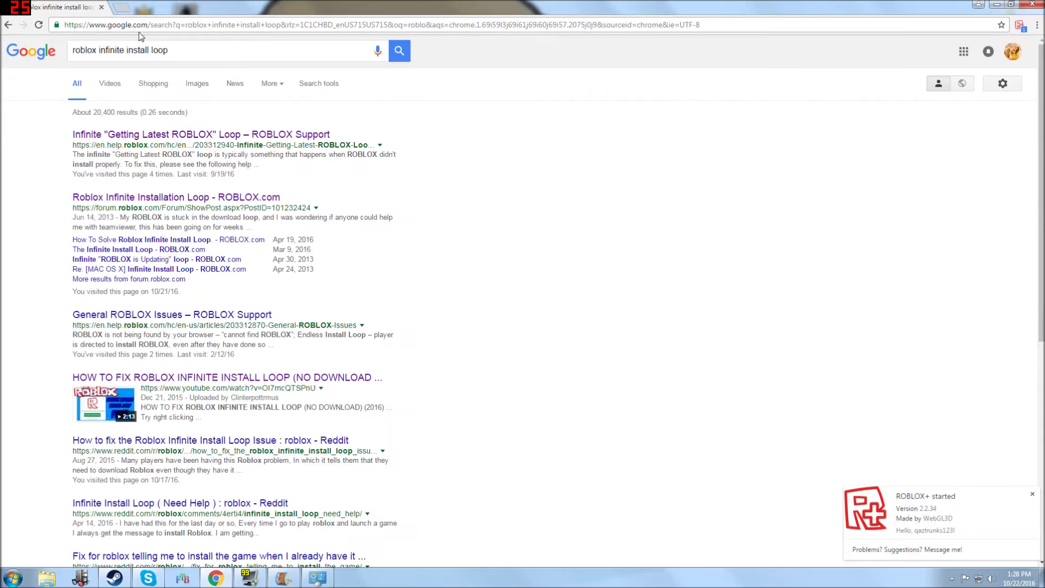
scroll("down", 3)
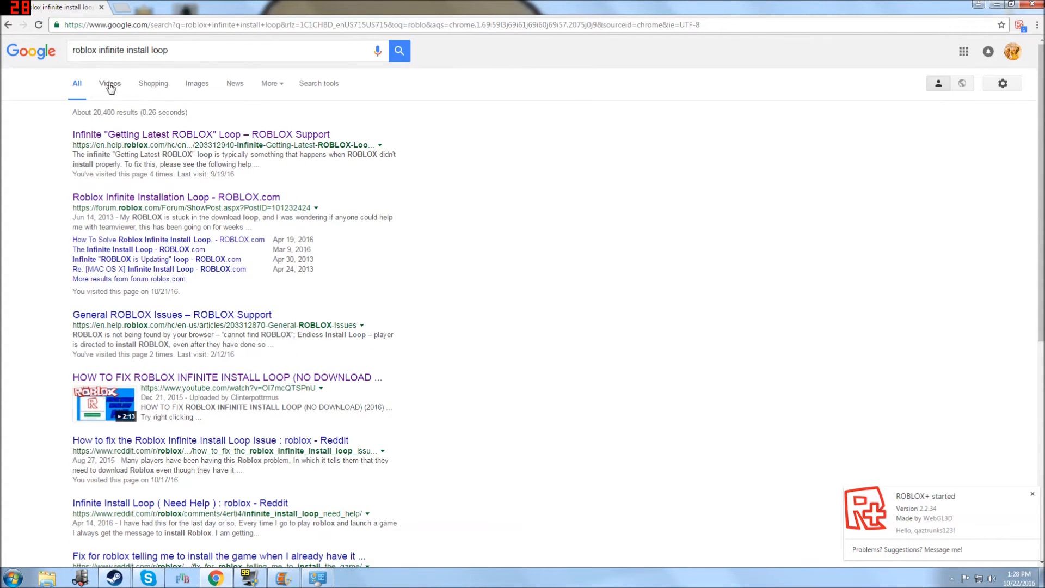
left_click(109, 83)
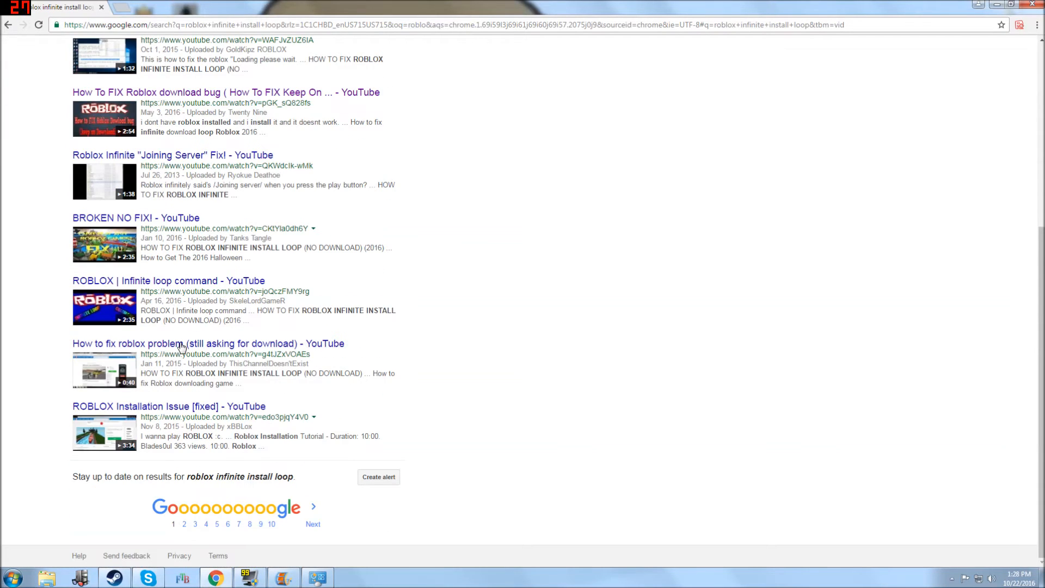
scroll("up", 3)
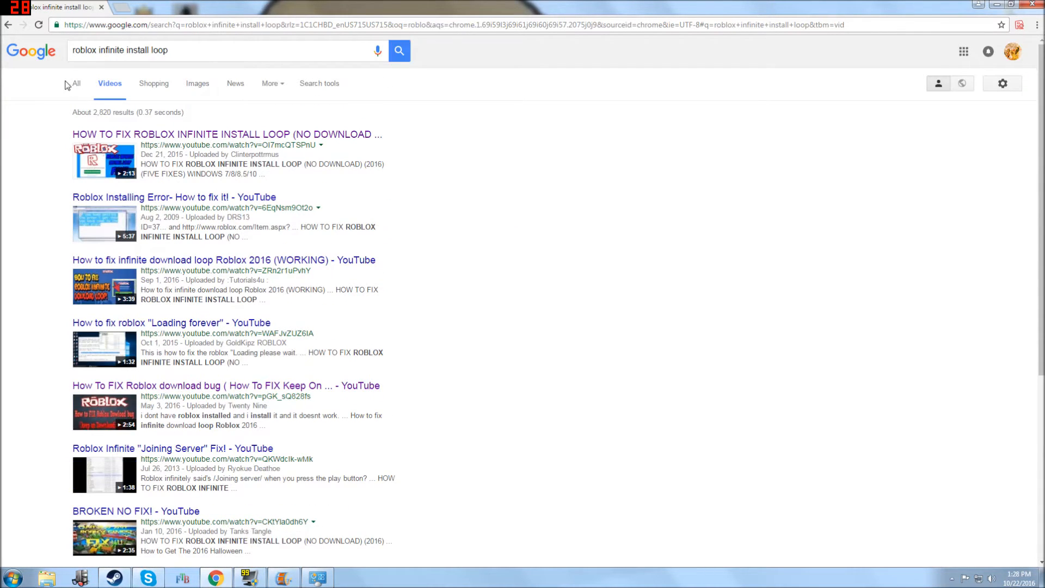
left_click(76, 83)
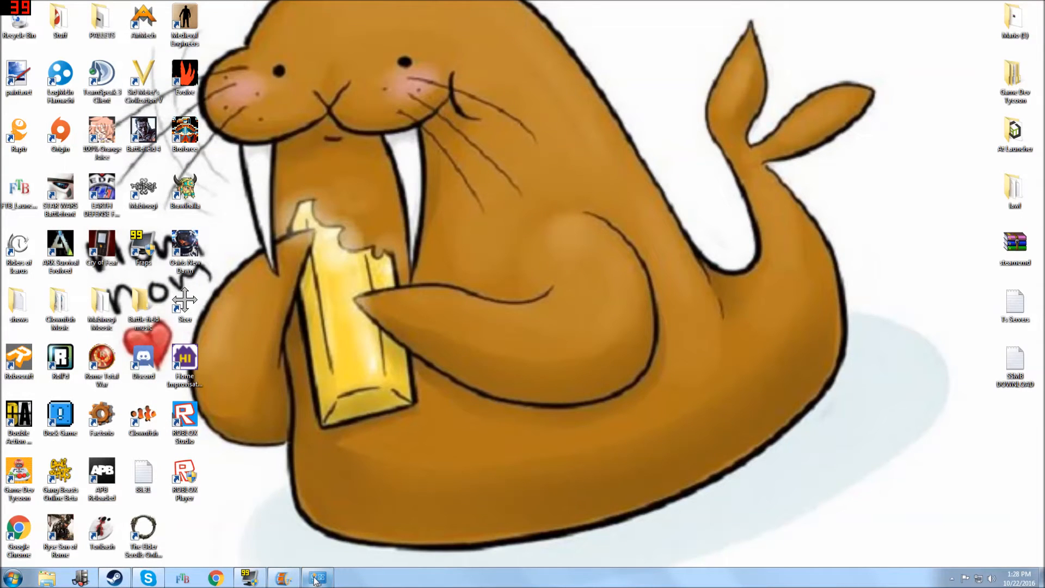
Show Manage Accounts listing Trunks, Jesse, Roblox and Guest, then close User Accounts.
left_click(318, 577)
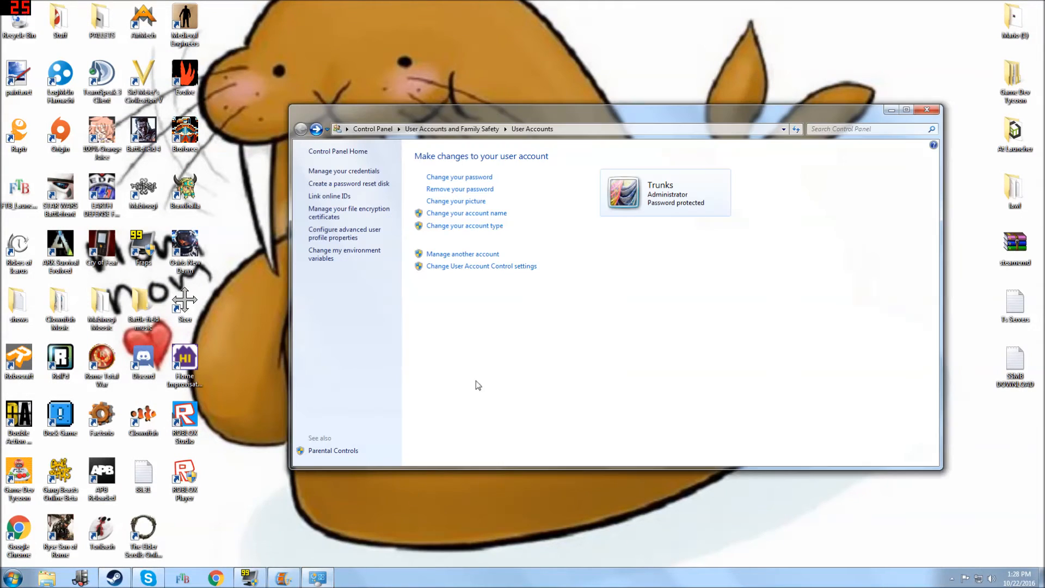
left_click(11, 575)
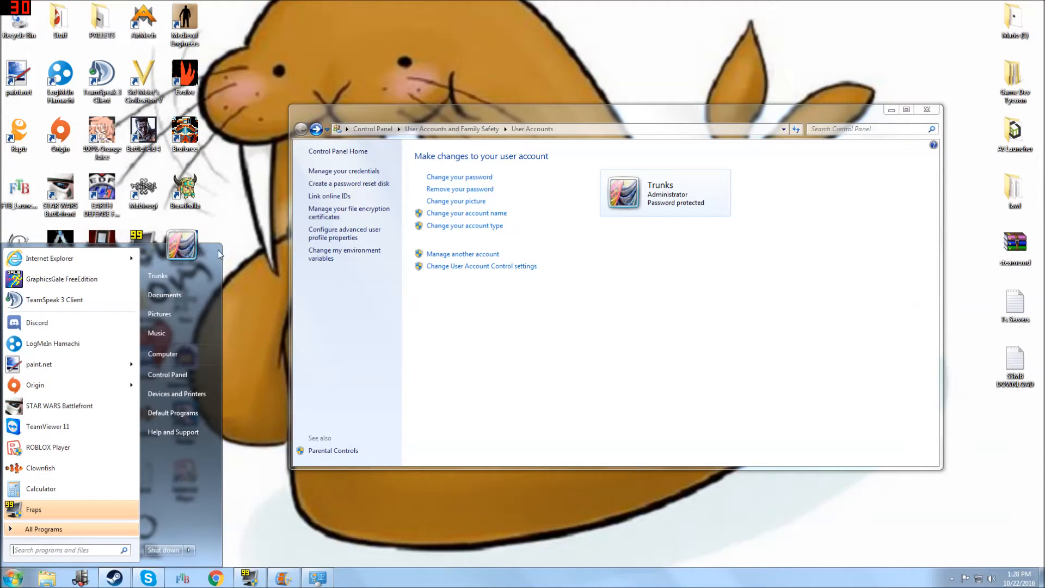
mouse_move(577, 56)
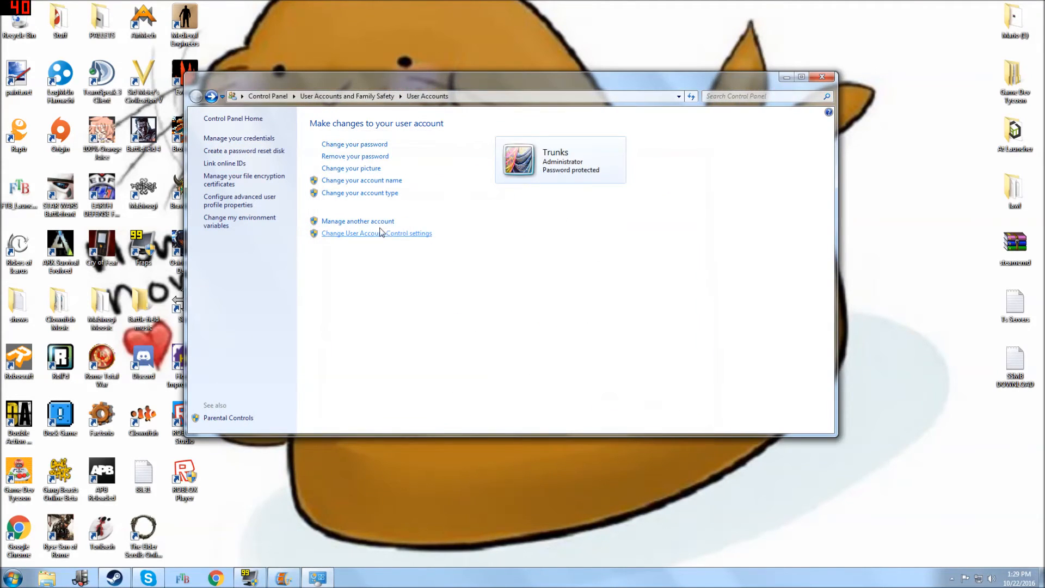
left_click(357, 222)
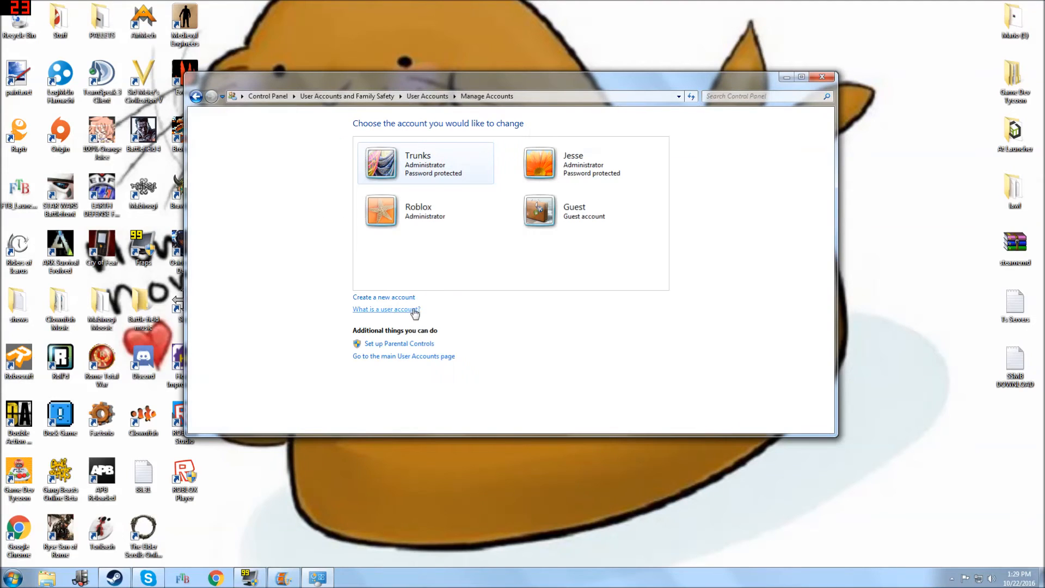
mouse_move(853, 74)
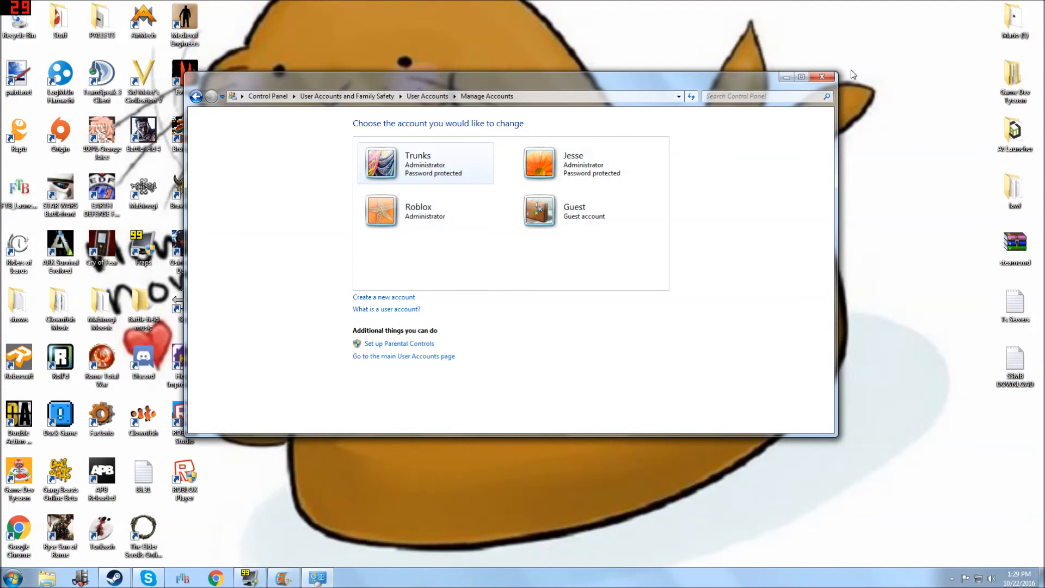
left_click(822, 76)
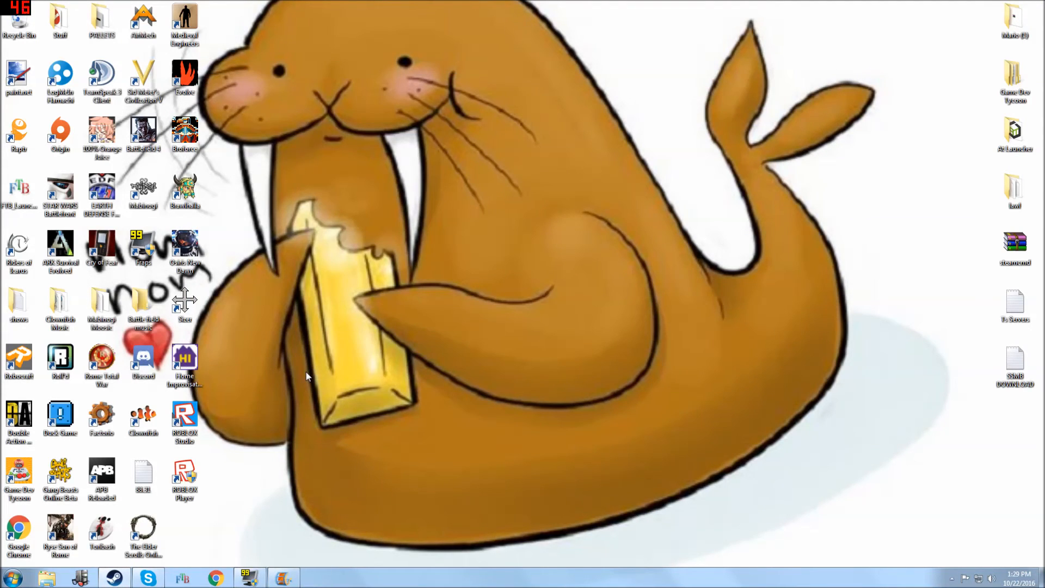